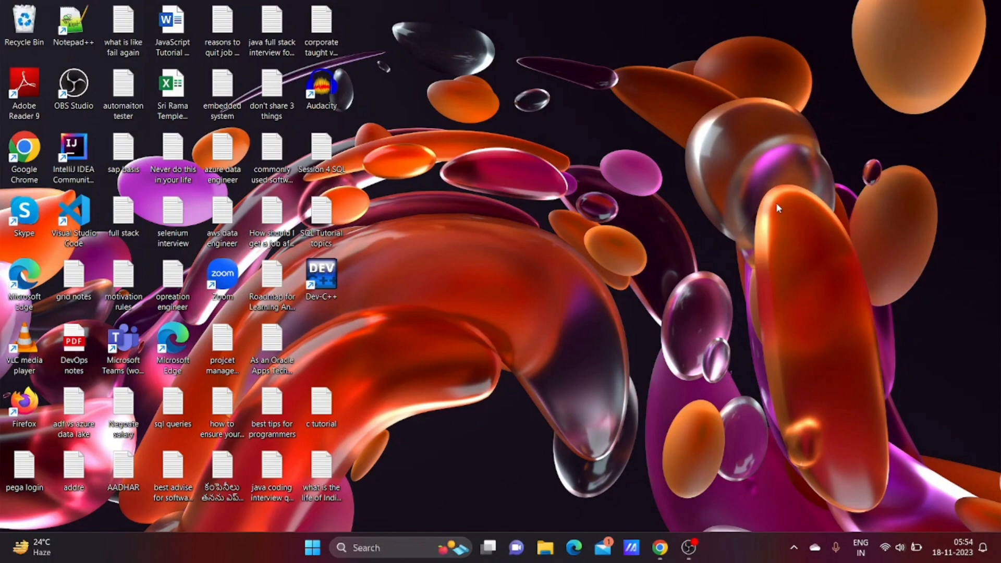
{"action": "mouse_move", "coordinate": [661, 548]}
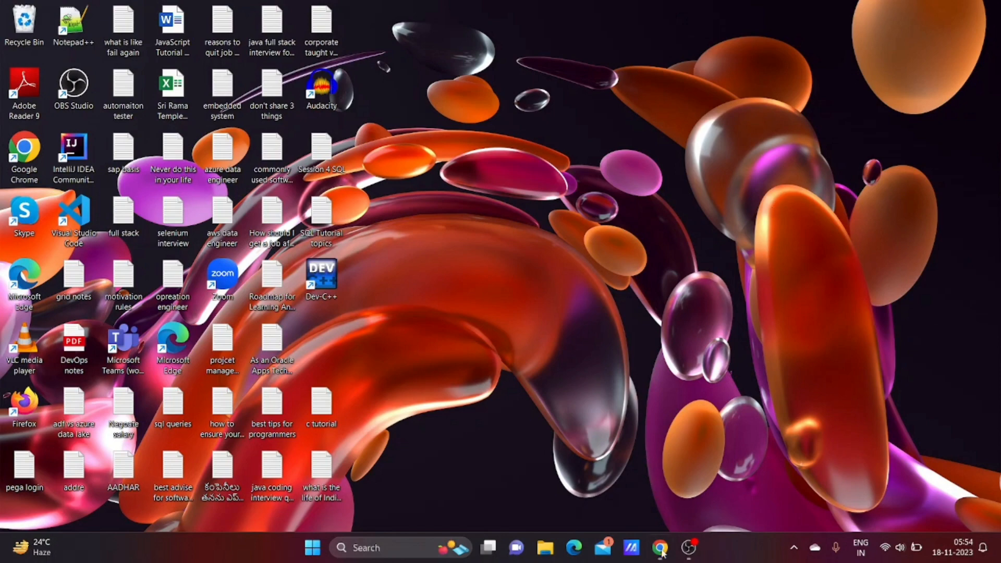
Bring Chrome forward and scroll the QA Engineers posting to the Java, Selenium and JMeter job description
{"action": "left_click", "coordinate": [660, 548]}
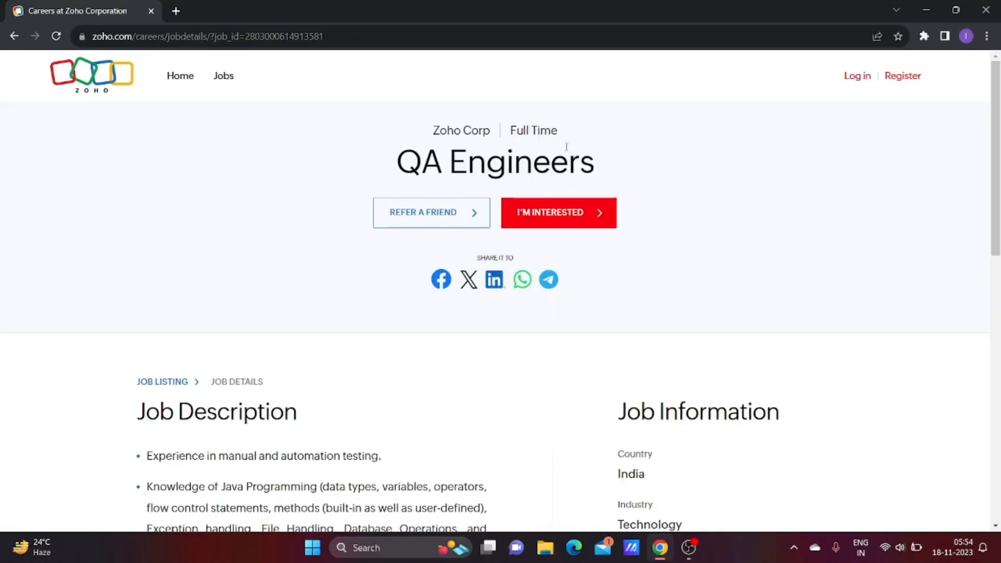
{"action": "mouse_move", "coordinate": [103, 112]}
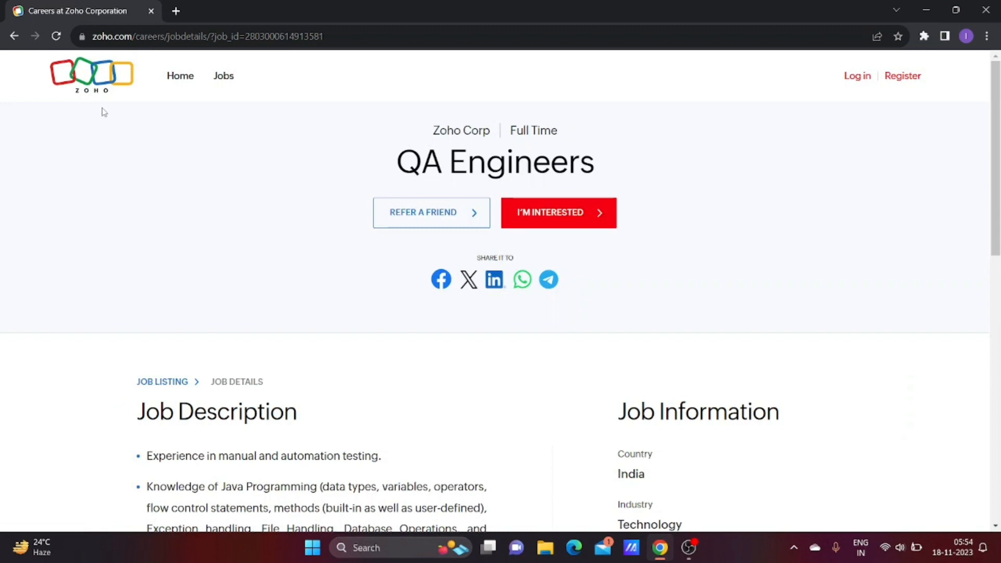
{"action": "mouse_move", "coordinate": [480, 163]}
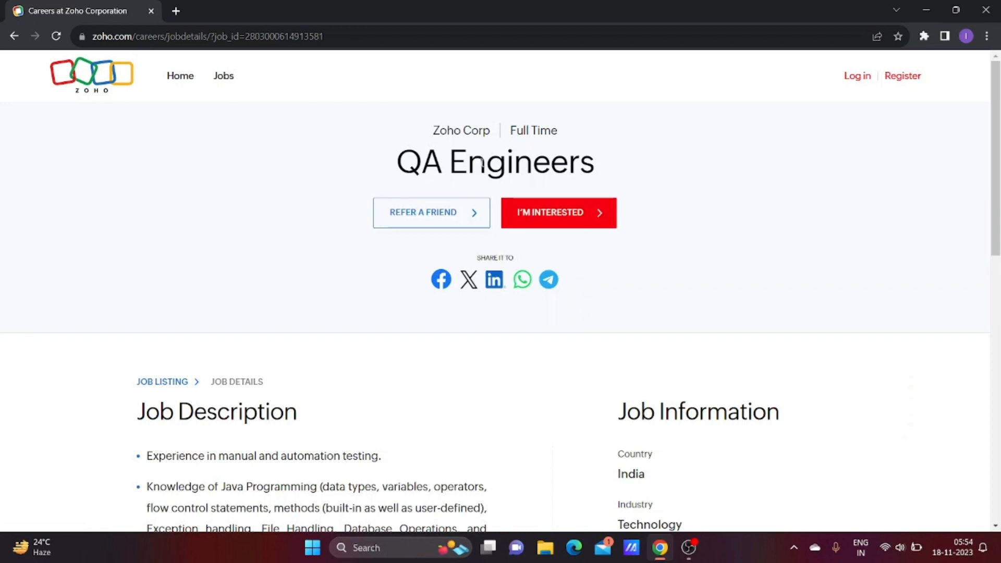
{"action": "scroll", "scroll_direction": "down", "scroll_amount": 3}
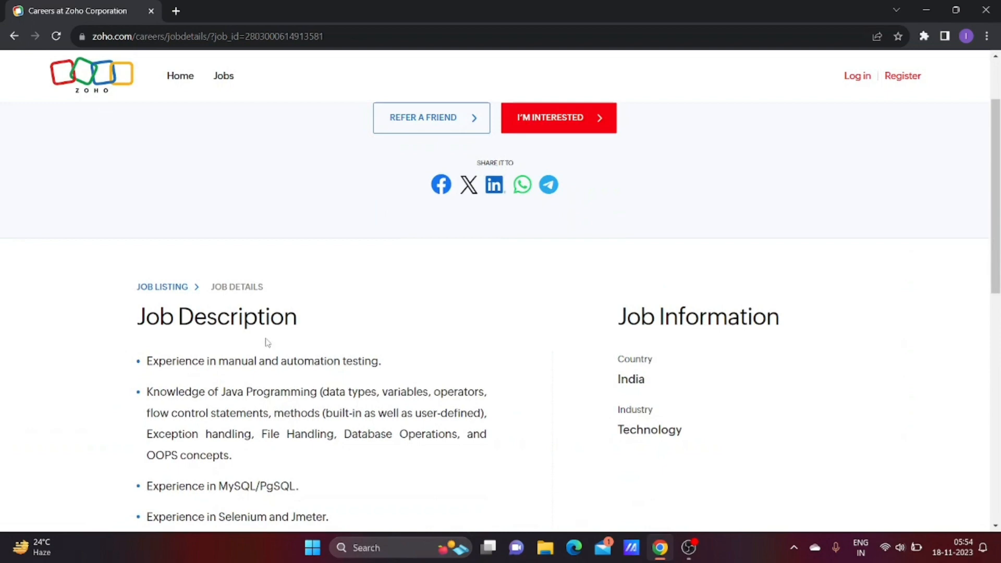
{"action": "scroll", "scroll_direction": "down", "scroll_amount": 3}
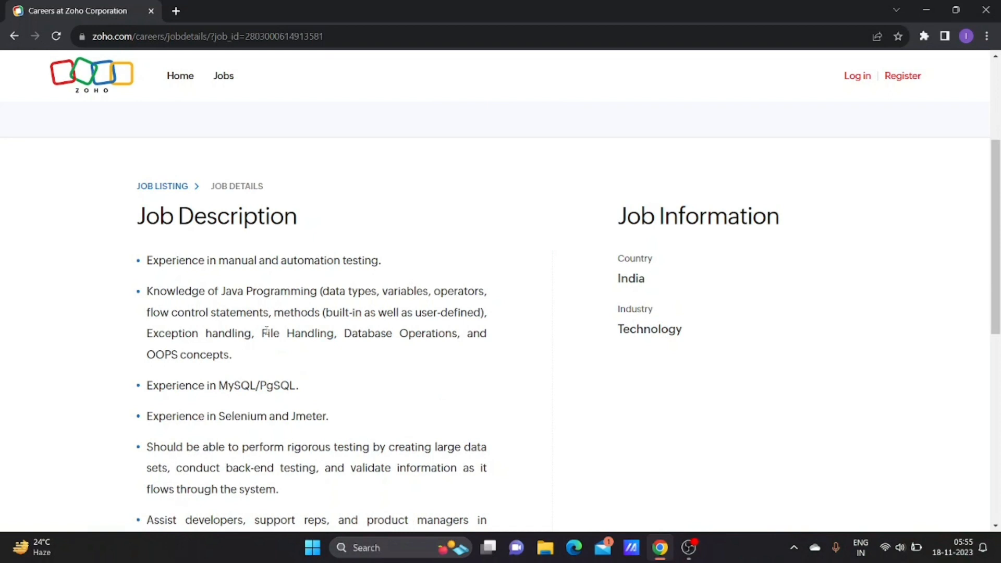
{"action": "scroll", "scroll_direction": "down", "scroll_amount": 3}
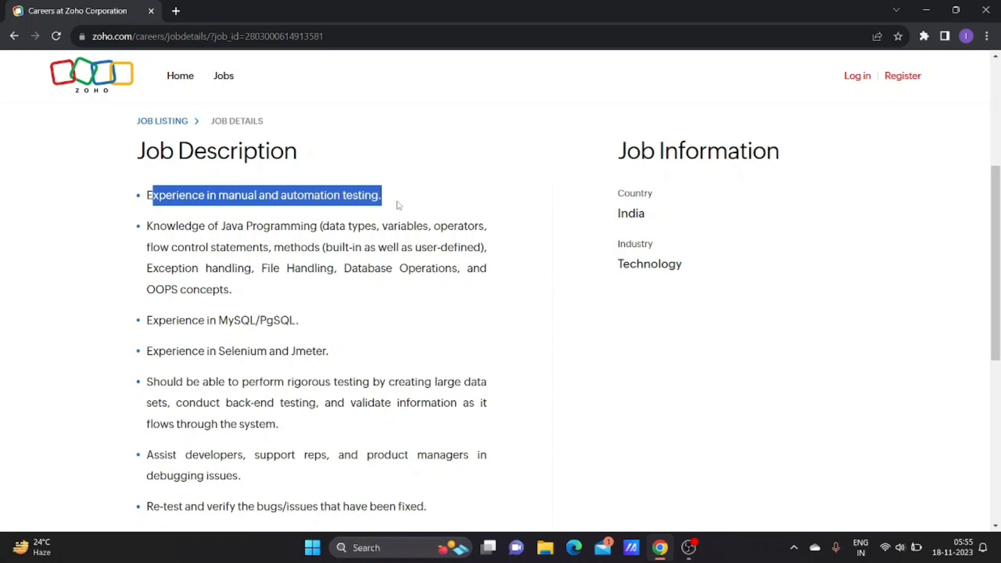
{"action": "left_click", "coordinate": [147, 225]}
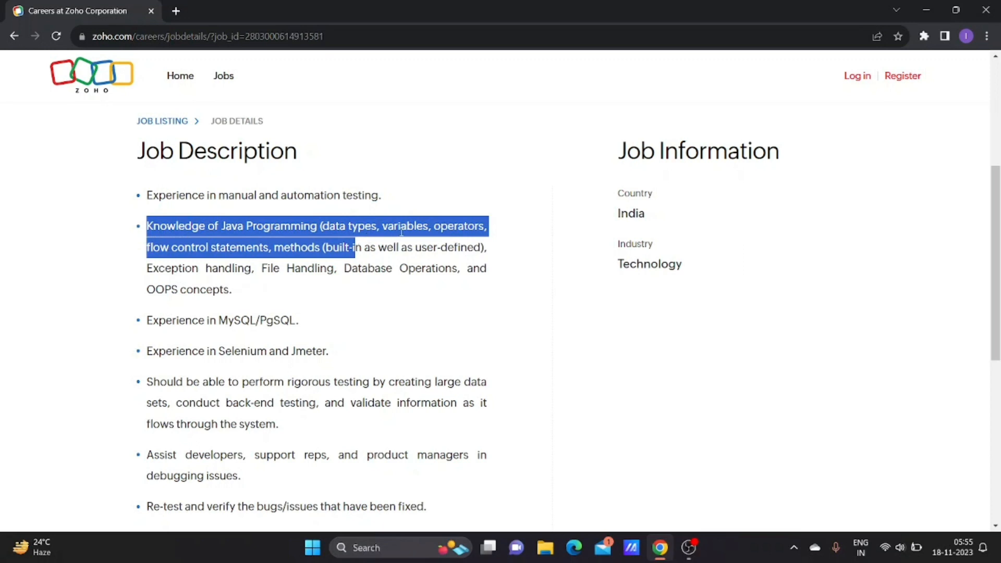
{"action": "mouse_move", "coordinate": [219, 261]}
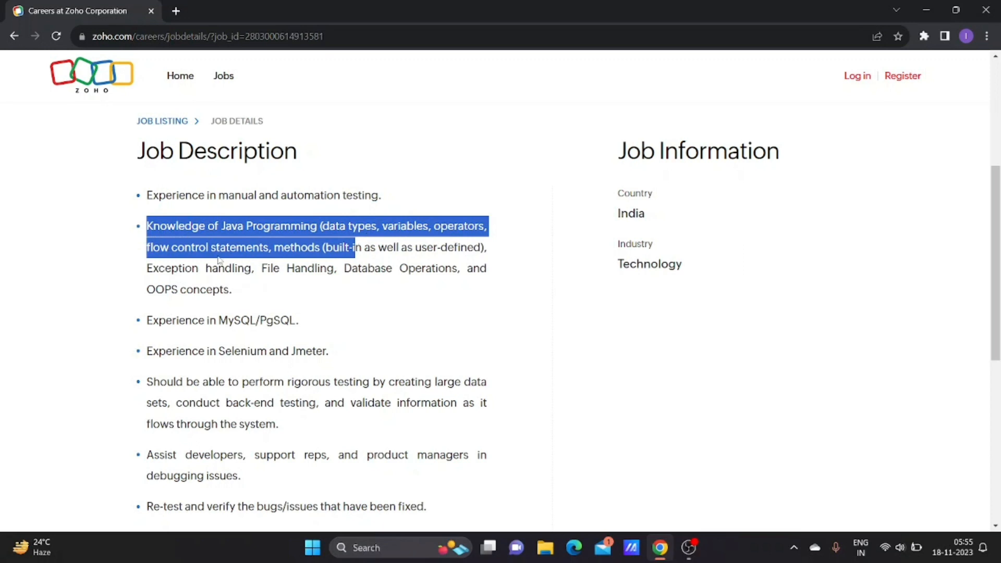
{"action": "mouse_move", "coordinate": [282, 273]}
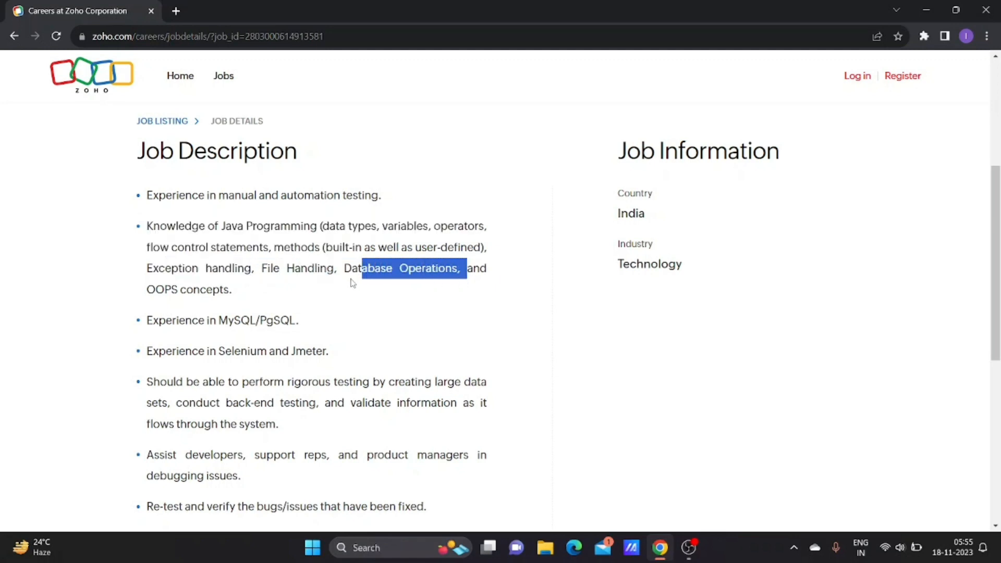
{"action": "left_click", "coordinate": [256, 296]}
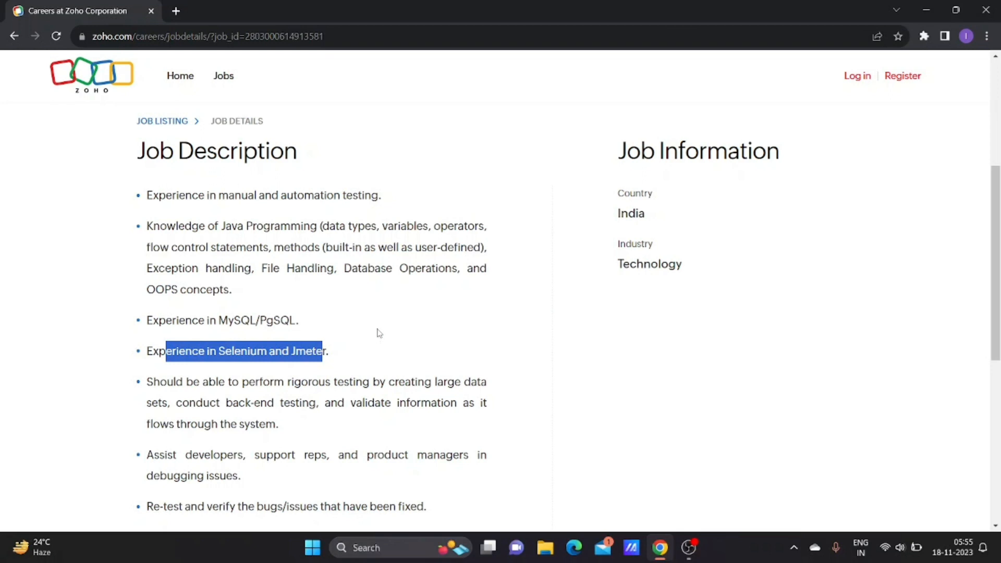
{"action": "mouse_move", "coordinate": [331, 275]}
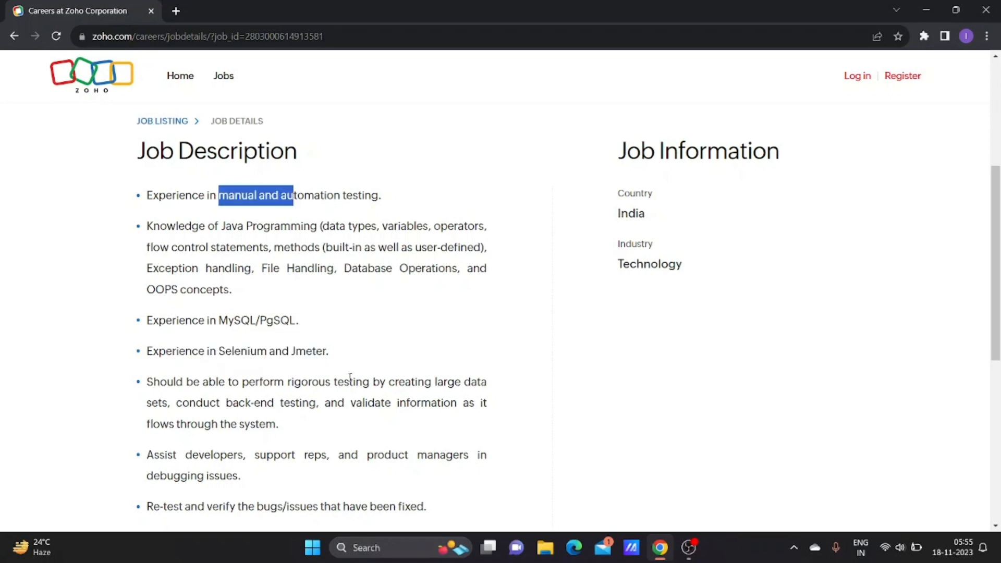
{"action": "scroll", "scroll_direction": "down", "scroll_amount": 3}
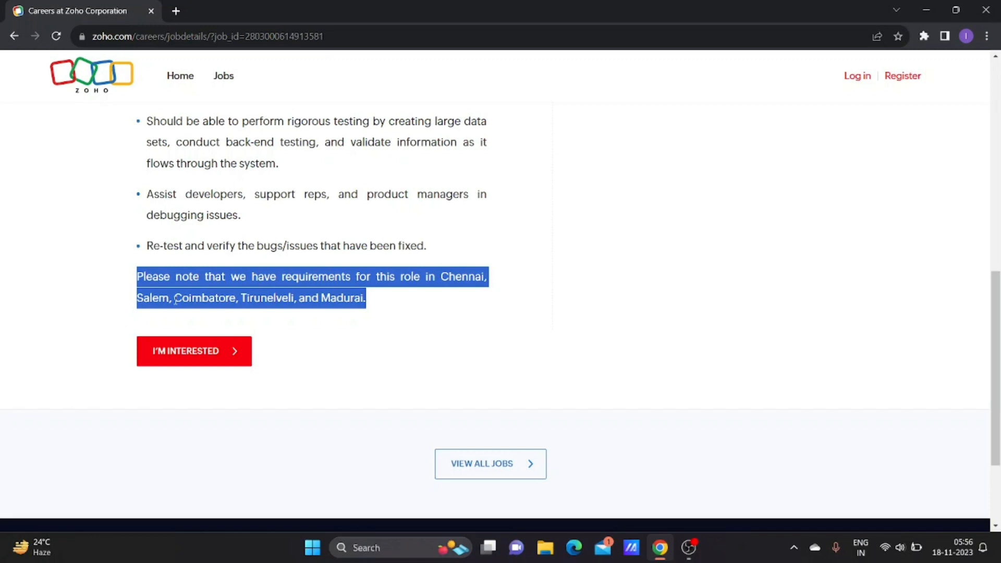
{"action": "mouse_move", "coordinate": [265, 310]}
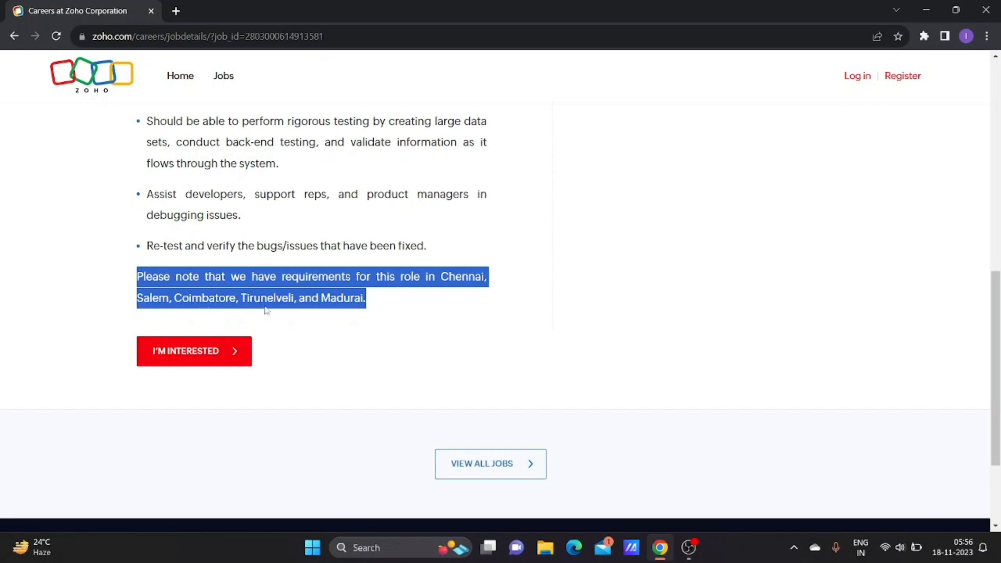
{"action": "mouse_move", "coordinate": [336, 301]}
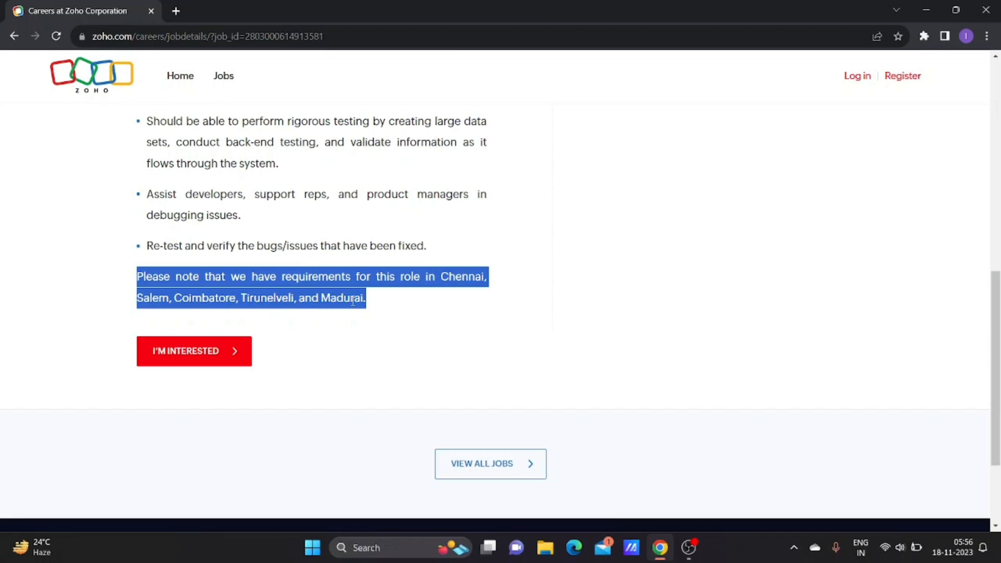
{"action": "scroll", "scroll_direction": "up", "scroll_amount": 3}
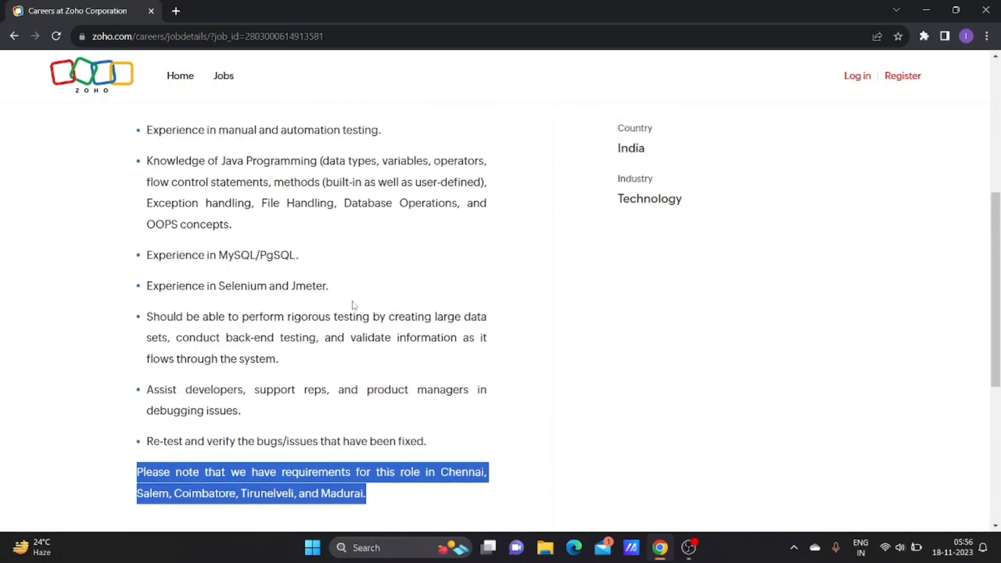
{"action": "scroll", "scroll_direction": "up", "scroll_amount": 3}
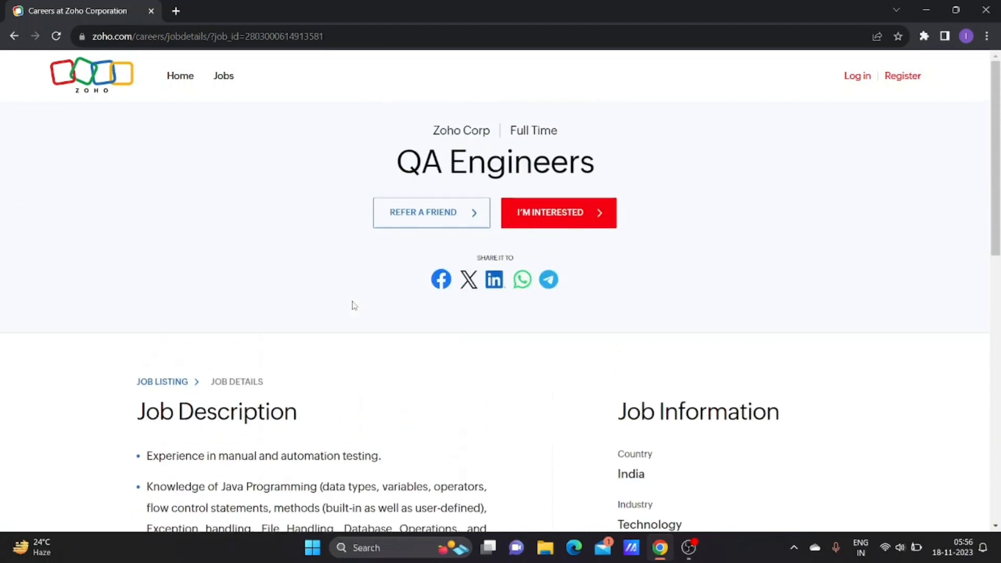
{"action": "mouse_move", "coordinate": [336, 324]}
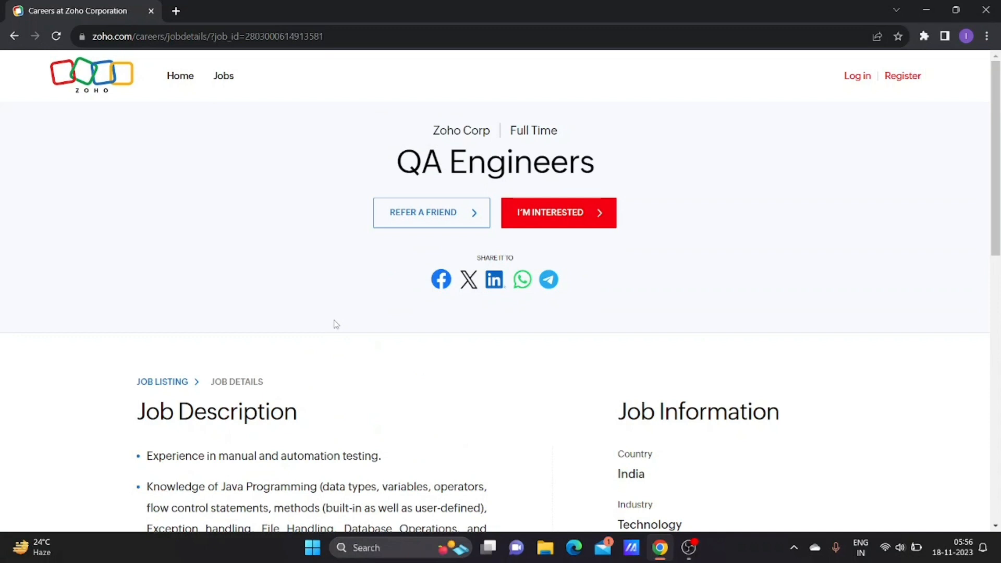
{"action": "scroll", "scroll_direction": "down", "scroll_amount": 3}
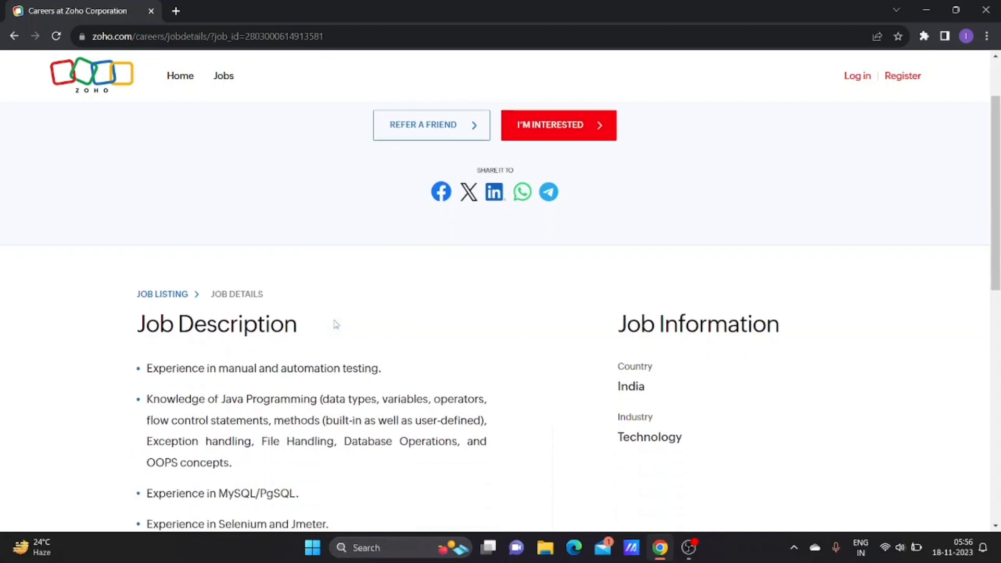
{"action": "scroll", "scroll_direction": "down", "scroll_amount": 3}
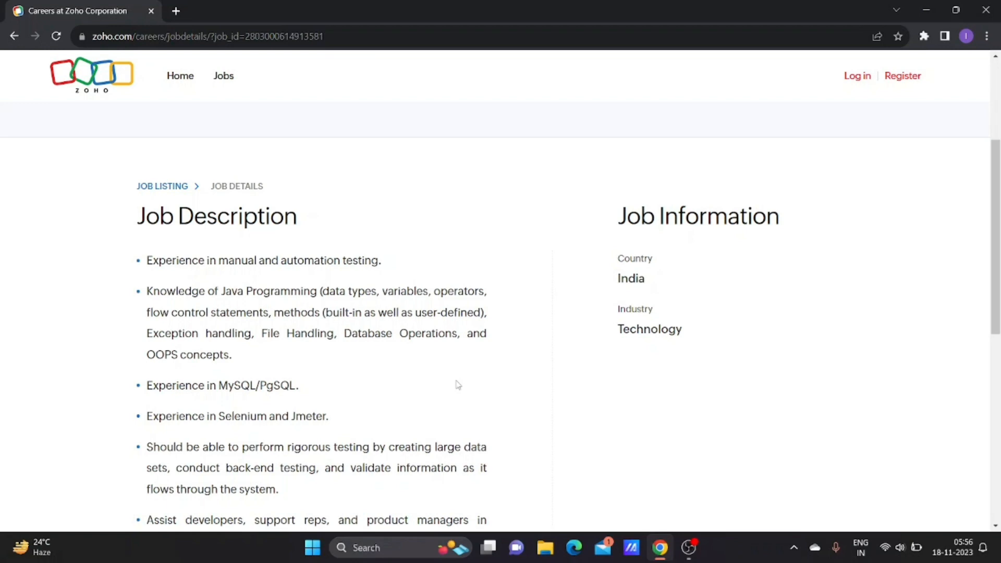
{"action": "scroll", "scroll_direction": "up", "scroll_amount": 3}
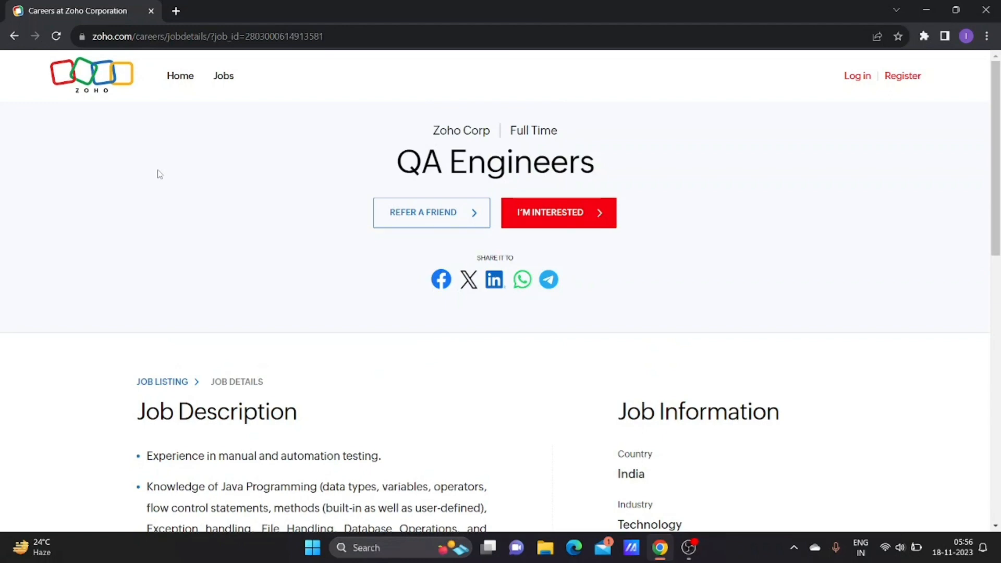
{"action": "scroll", "scroll_direction": "down", "scroll_amount": 3}
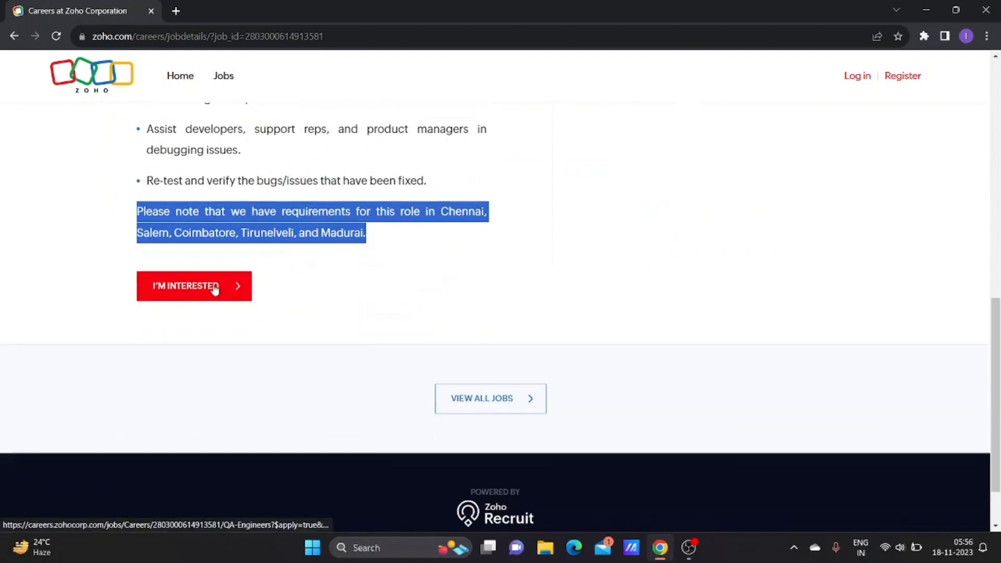
{"action": "left_click", "coordinate": [194, 285]}
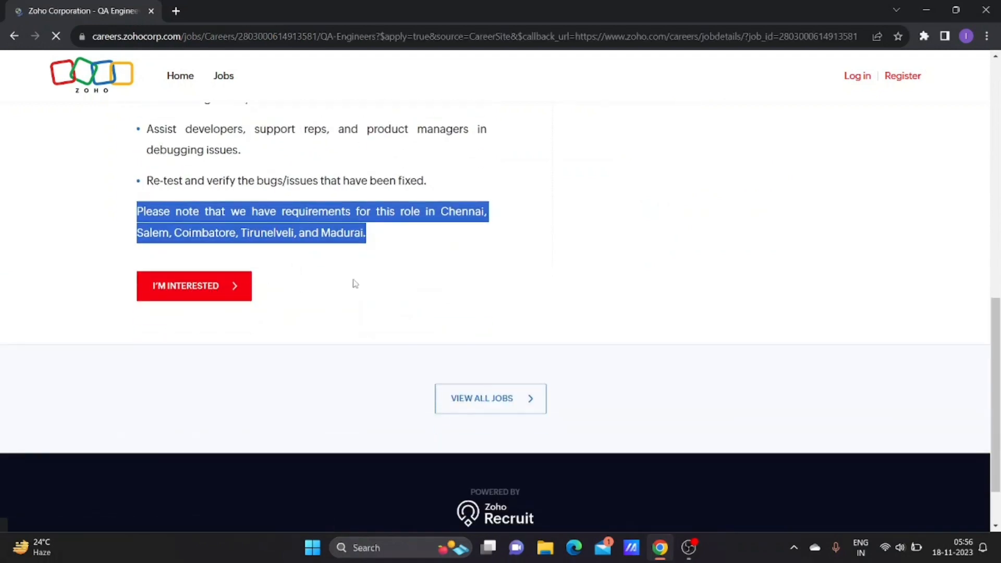
{"action": "left_click", "coordinate": [194, 286]}
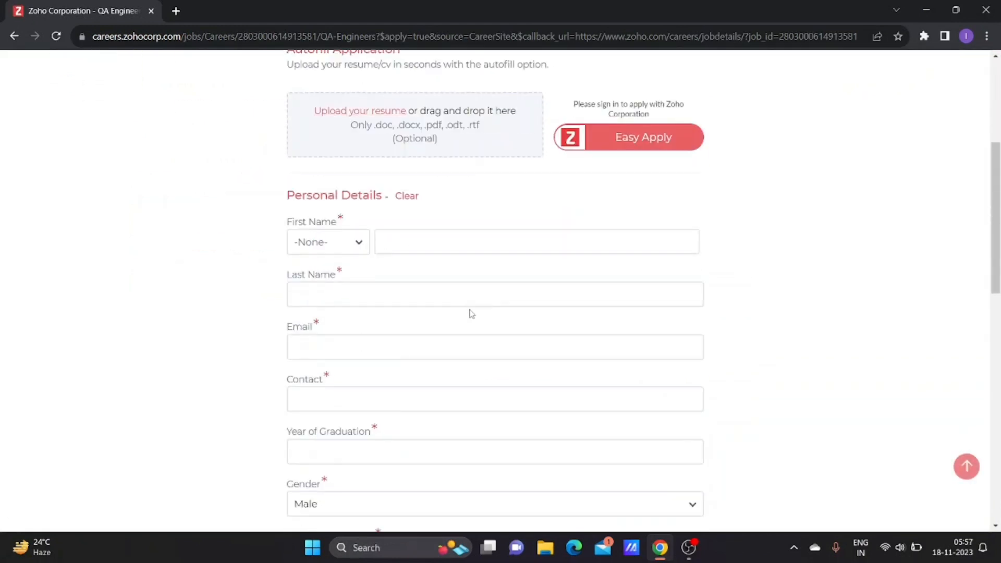
{"action": "scroll", "scroll_direction": "down", "scroll_amount": 3}
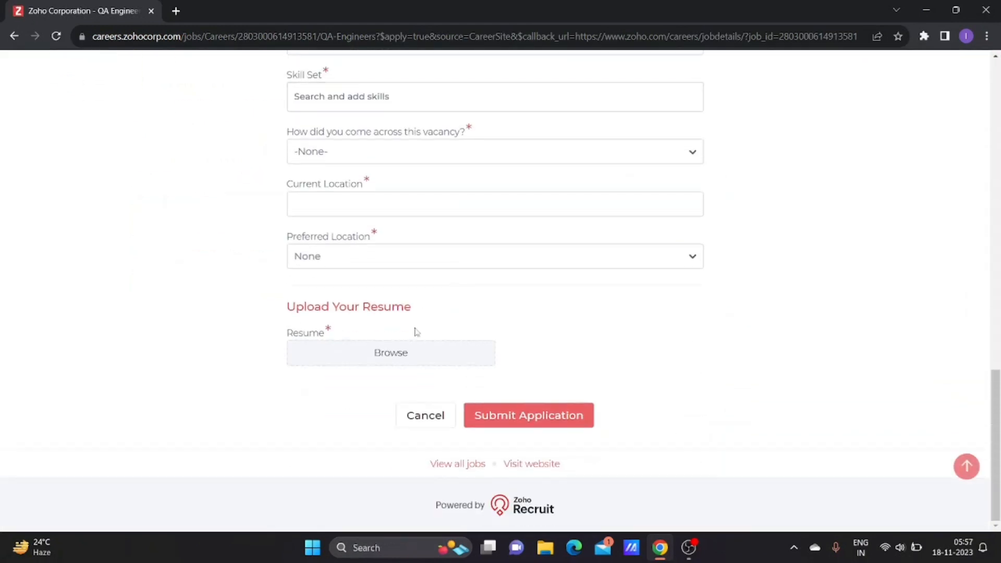
{"action": "scroll", "scroll_direction": "up", "scroll_amount": 3}
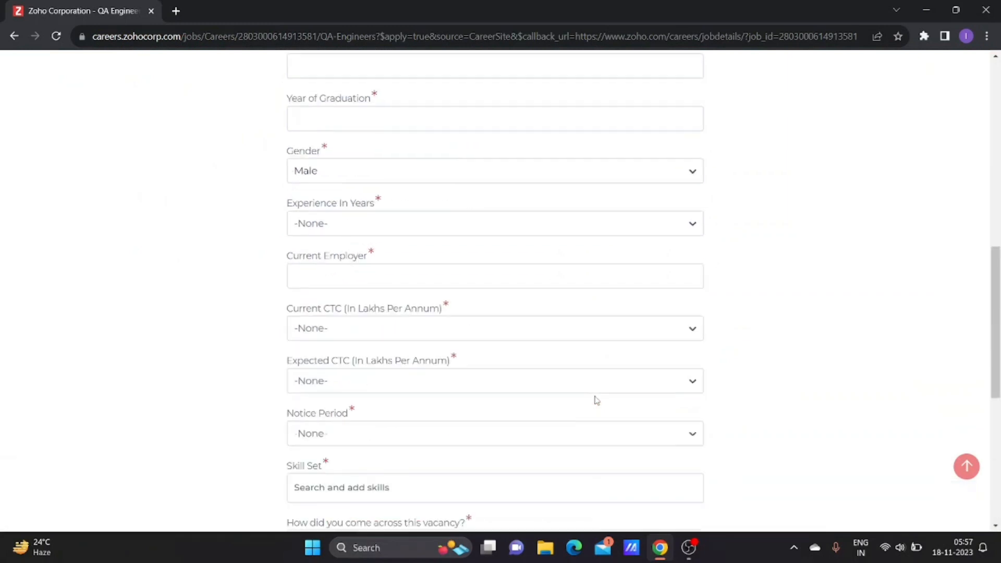
{"action": "left_click", "coordinate": [14, 36]}
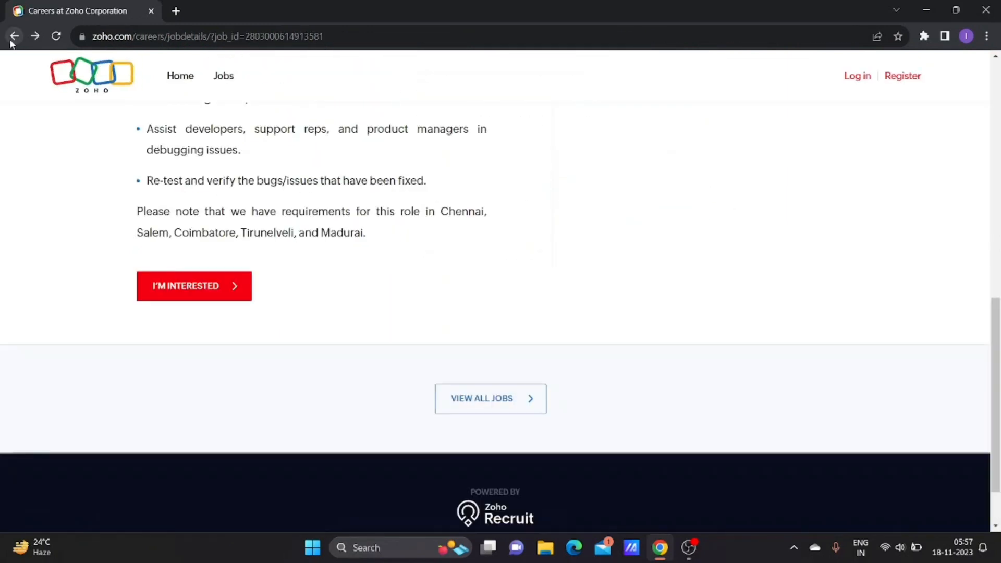